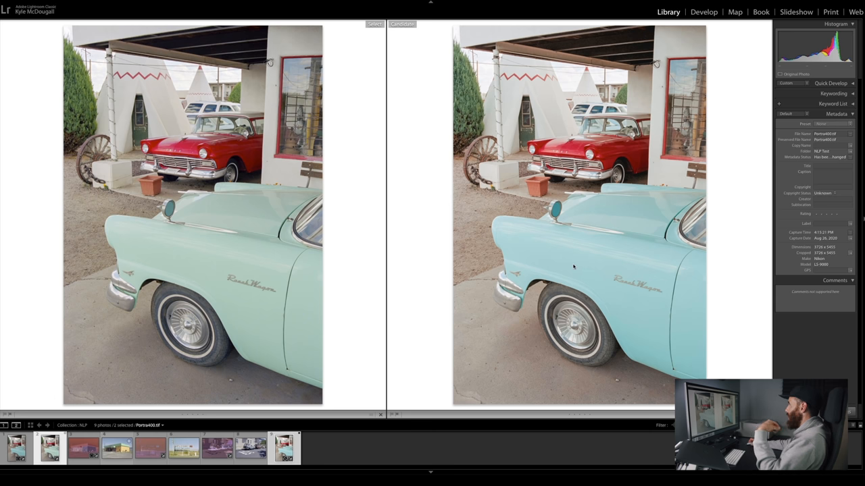
mouse_move(577, 264)
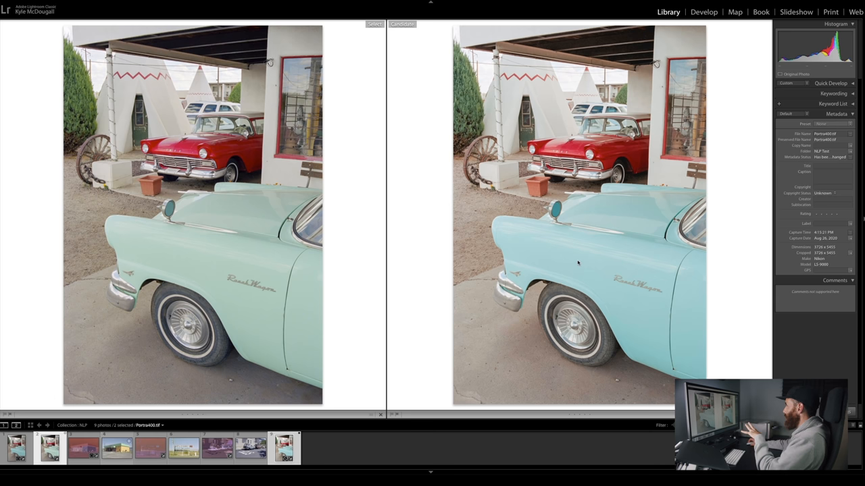
mouse_move(289, 302)
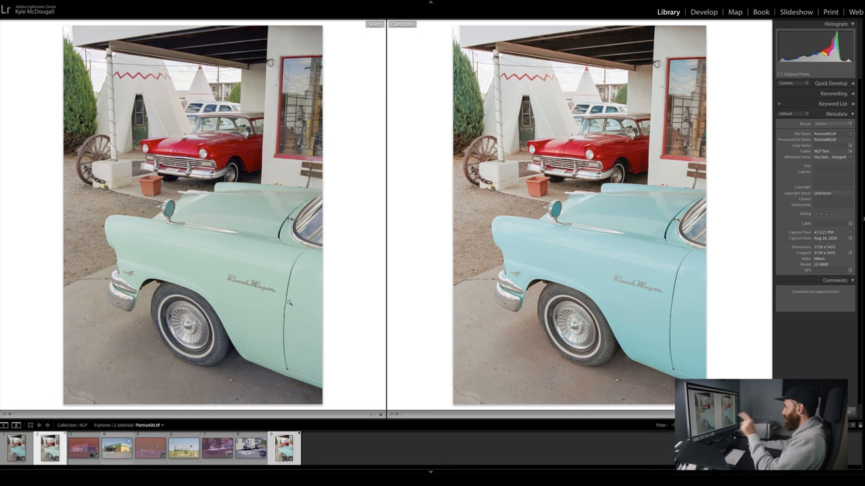
mouse_move(265, 247)
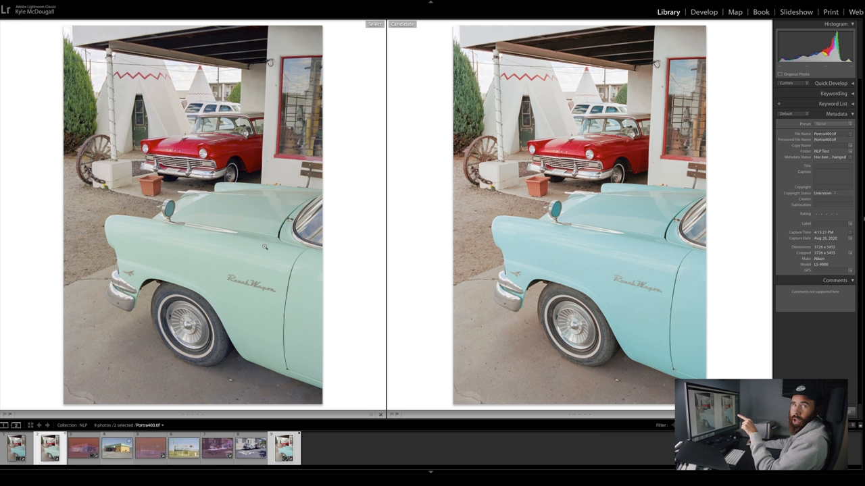
mouse_move(239, 262)
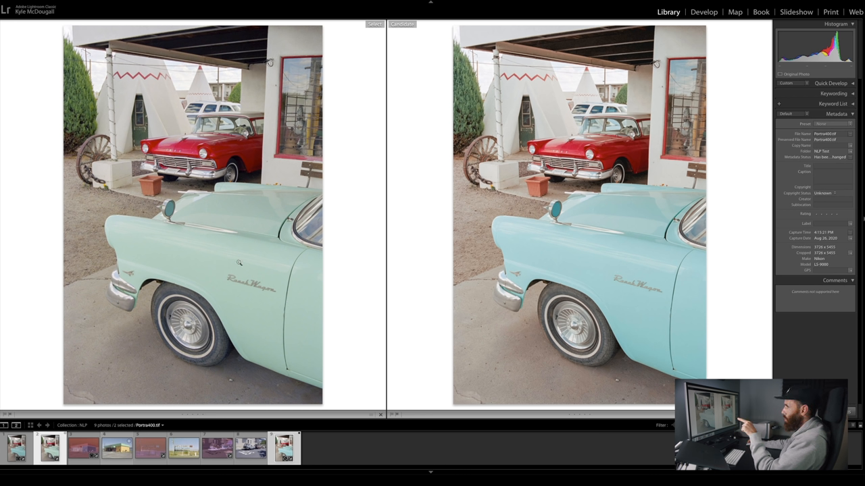
mouse_move(248, 283)
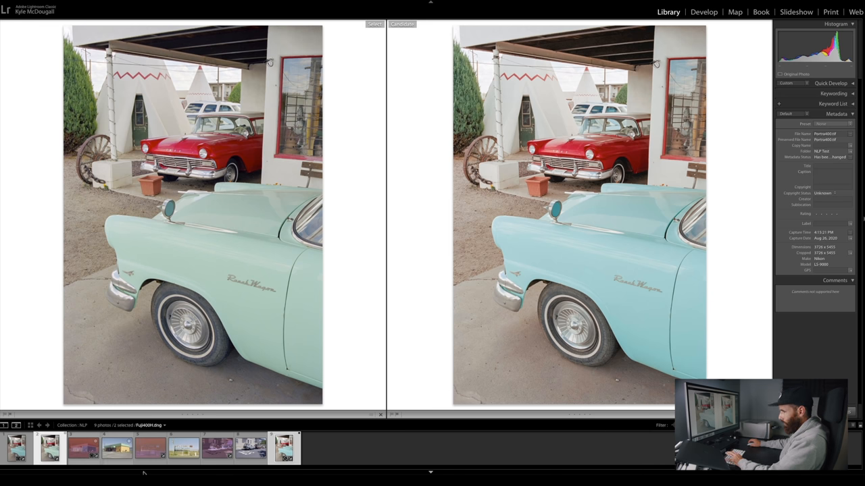
Open the Lavaca Meat Market negative from the filmstrip in single-image Loupe view
left_click(83, 448)
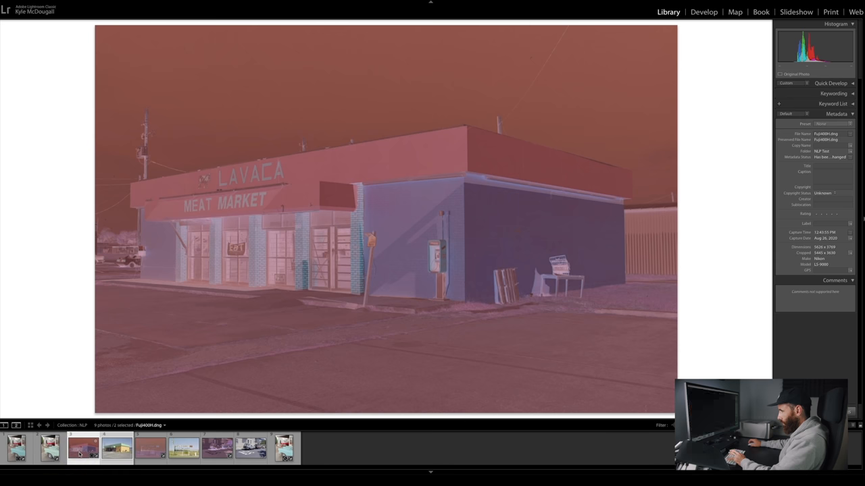